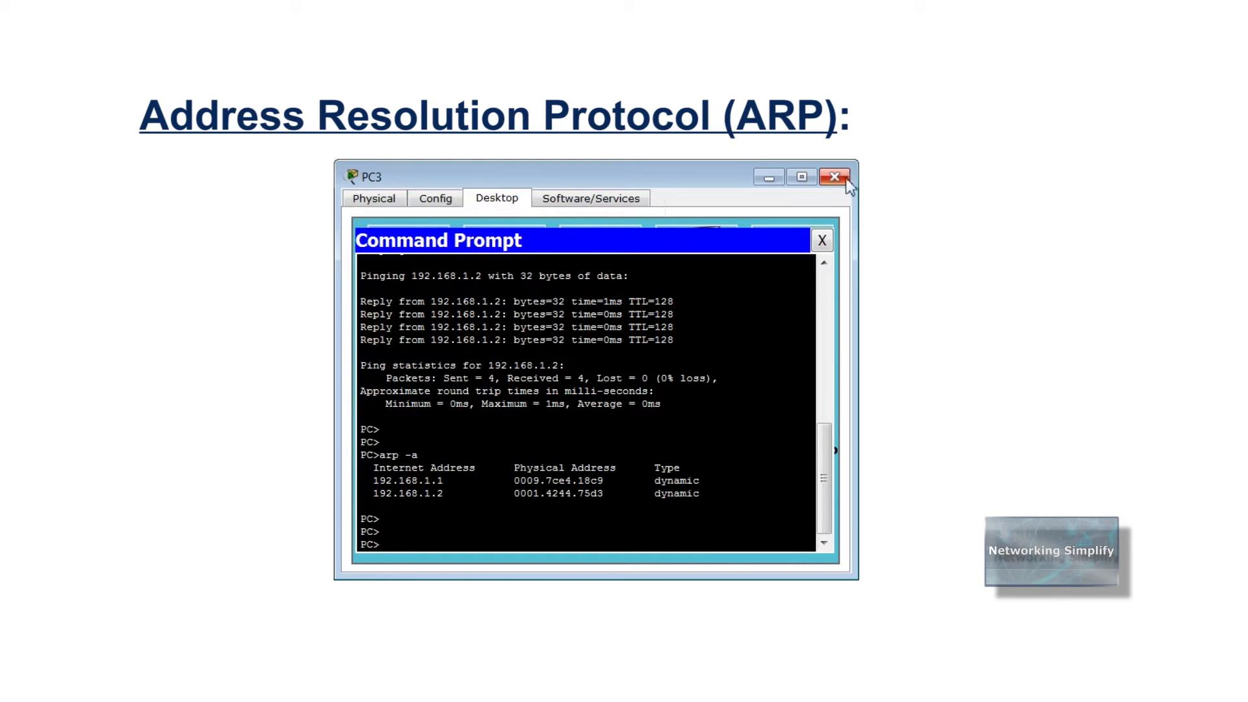
# - Close PC3's window after checking its ARP cache
pyautogui.click(835, 177)
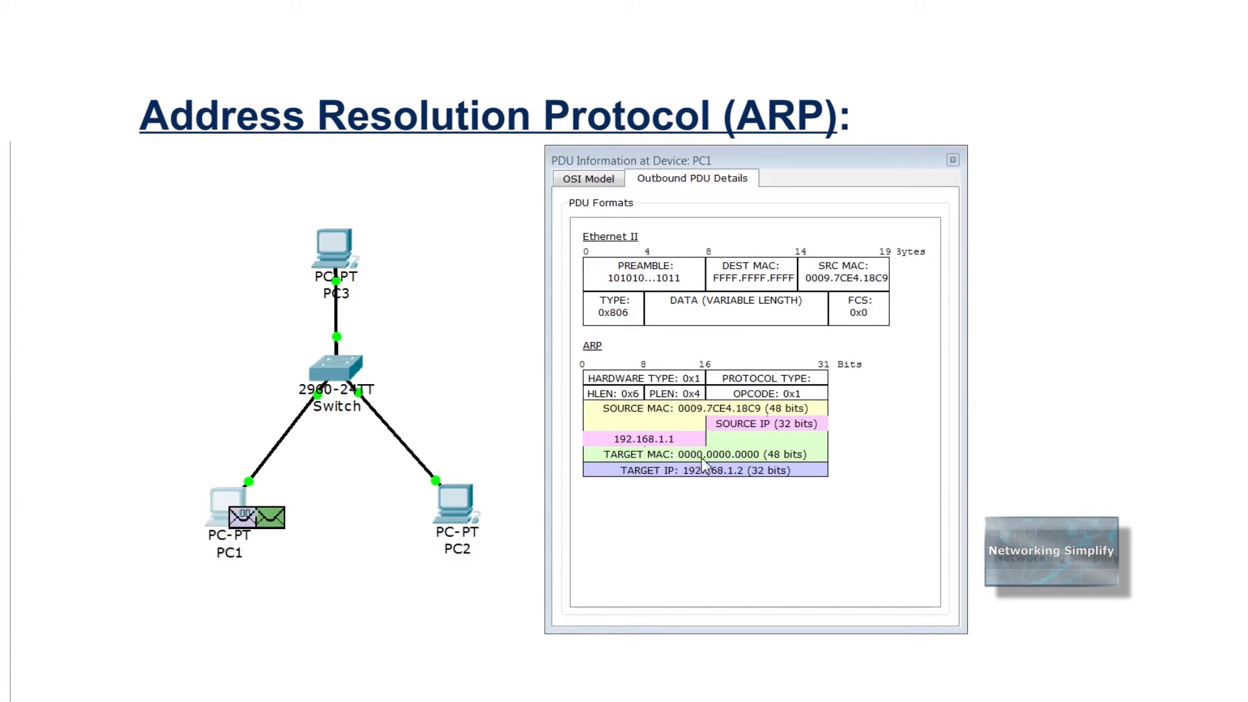
pyautogui.moveTo(757, 619)
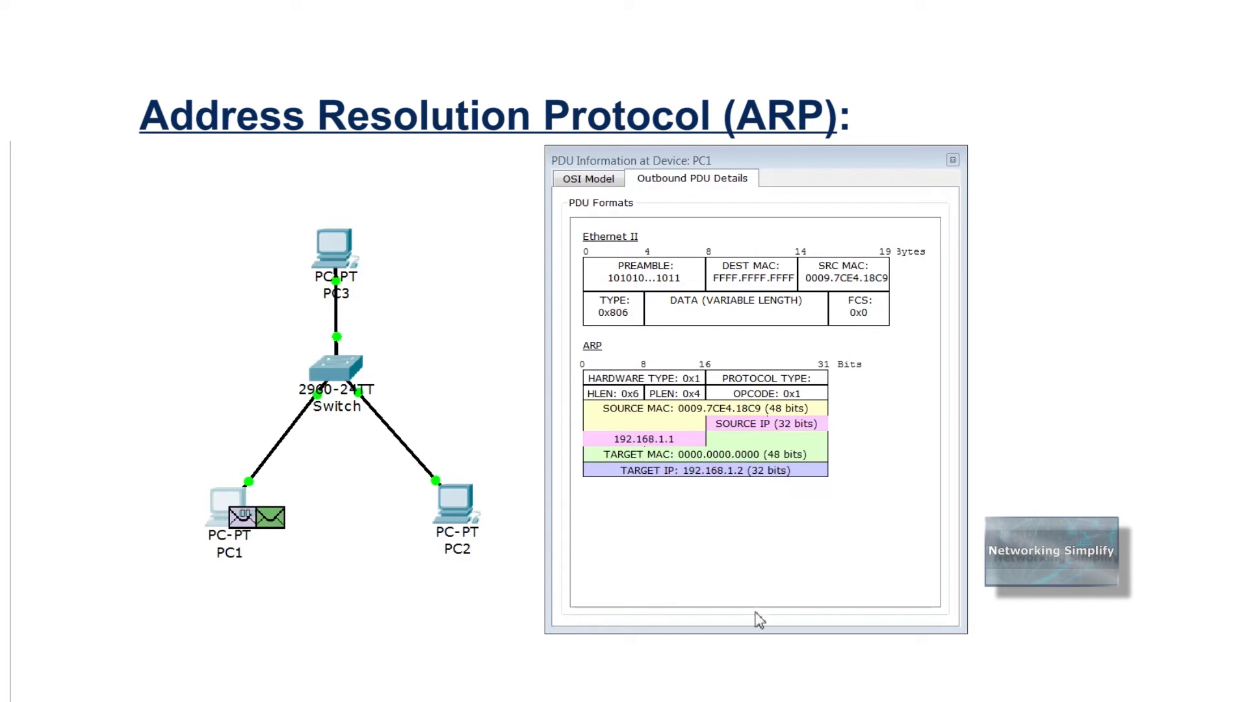
pyautogui.moveTo(786, 488)
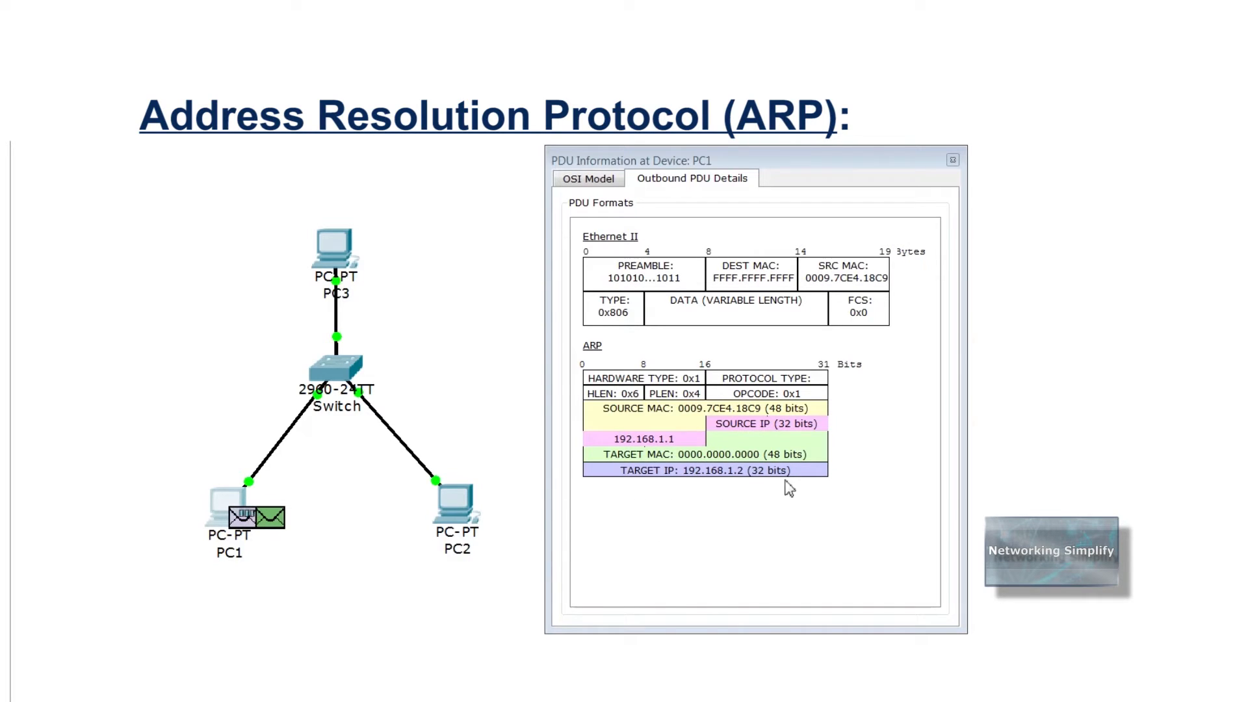
pyautogui.moveTo(428, 466)
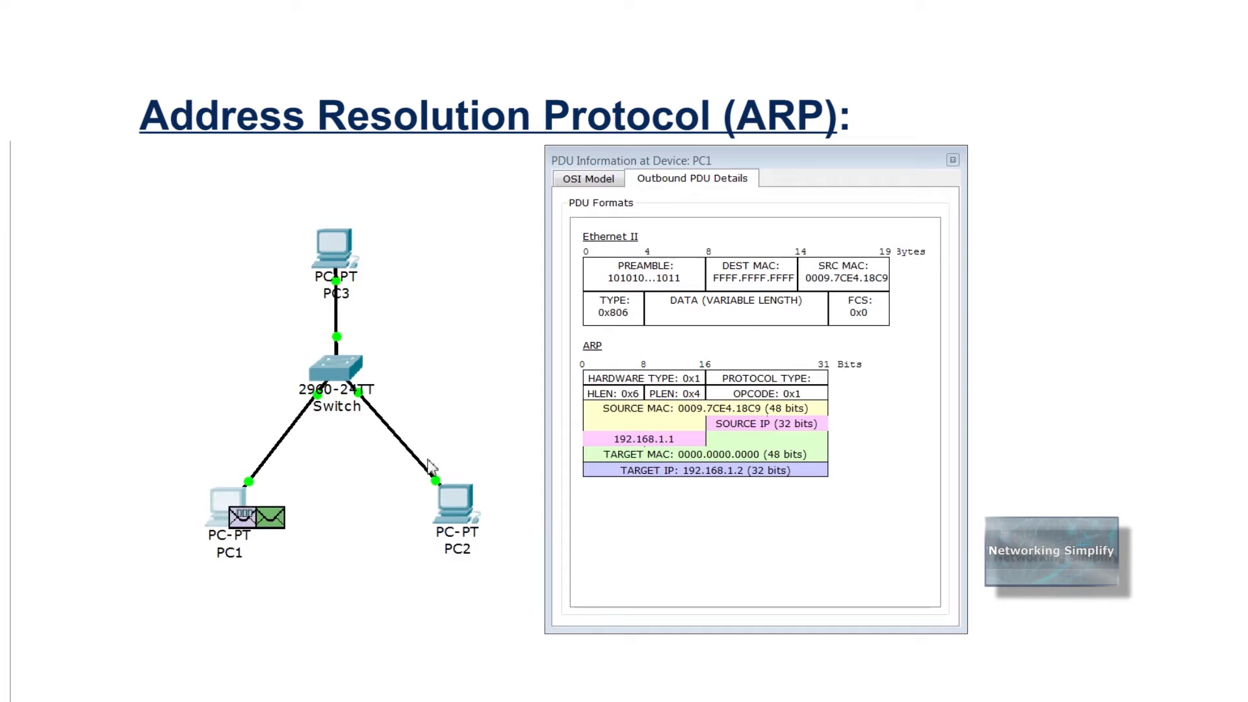
pyautogui.moveTo(402, 573)
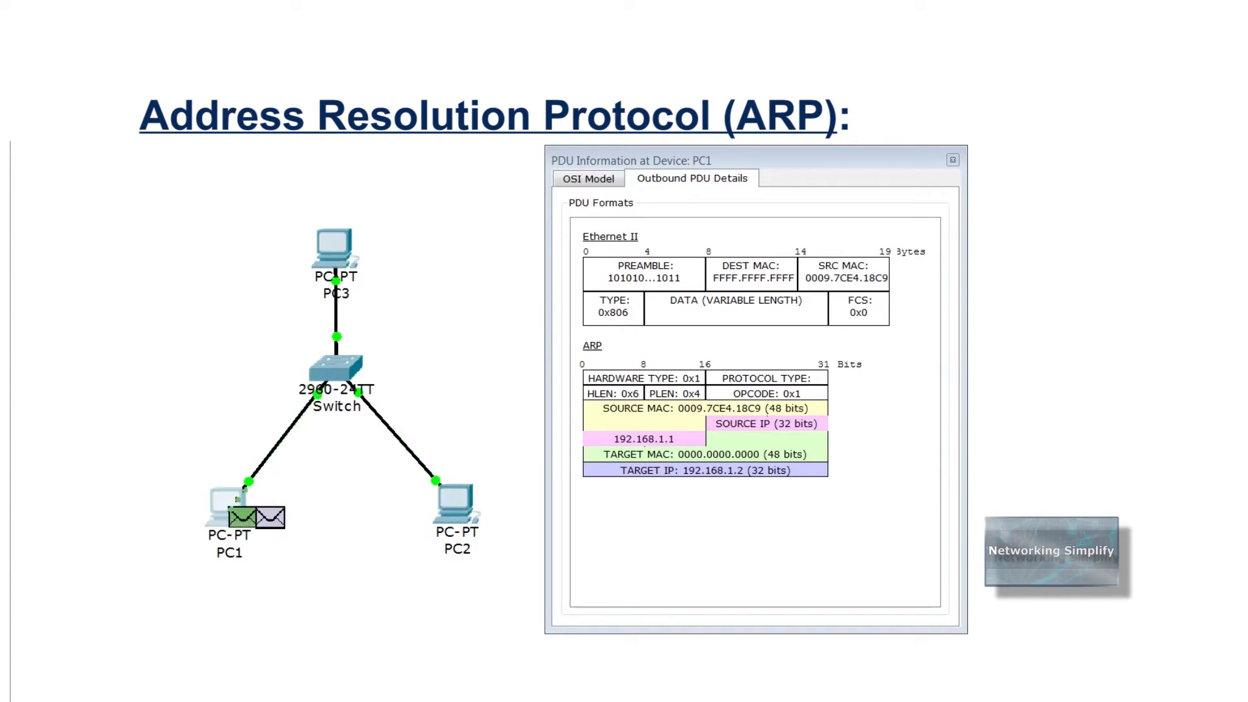
pyautogui.click(692, 178)
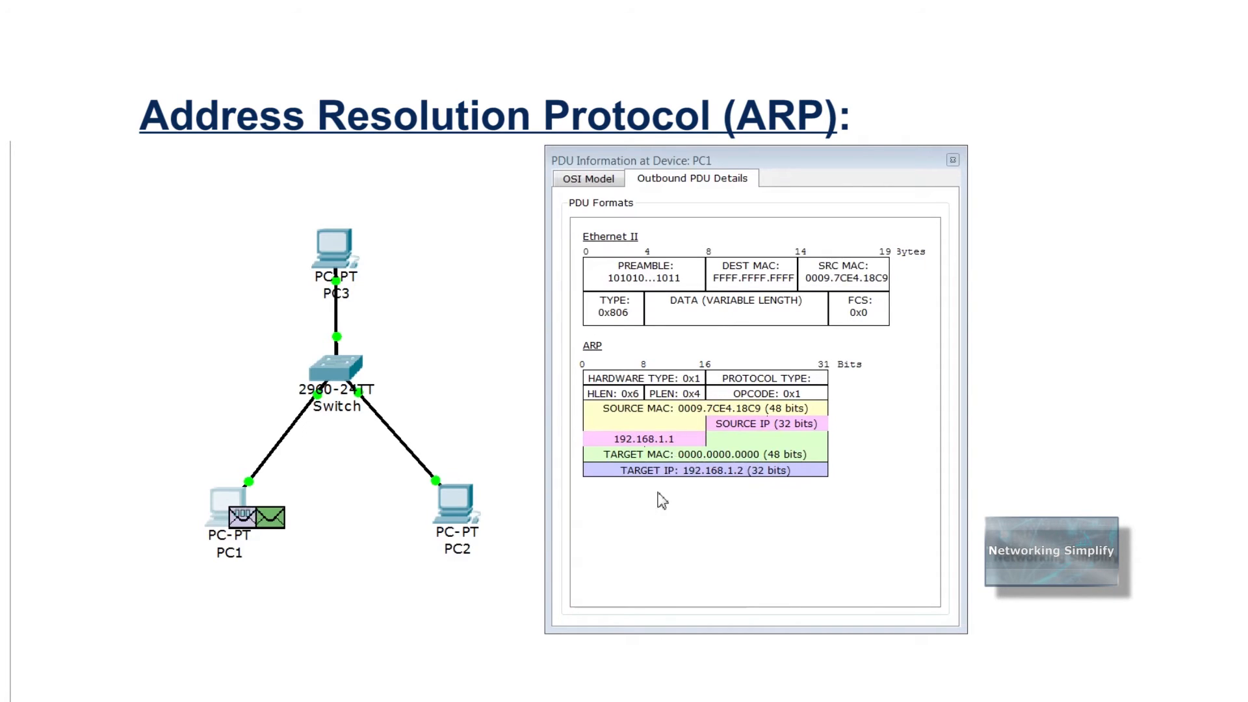
pyautogui.moveTo(446, 465)
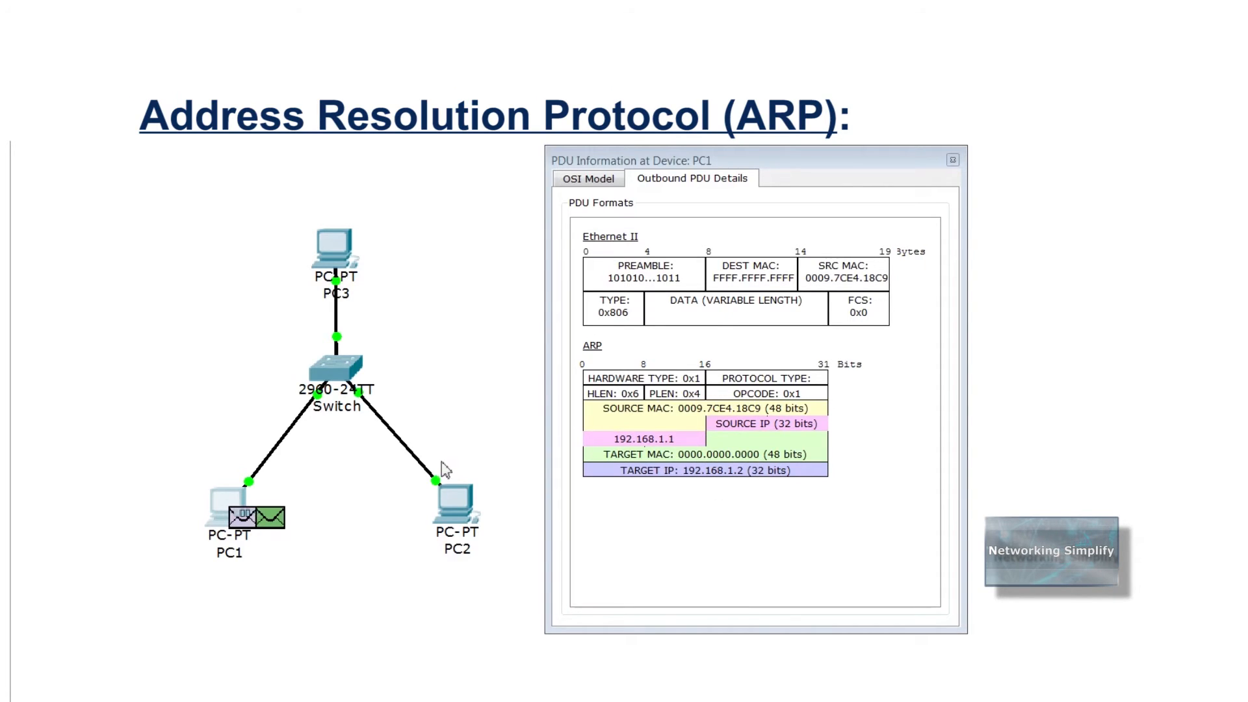
pyautogui.moveTo(402, 492)
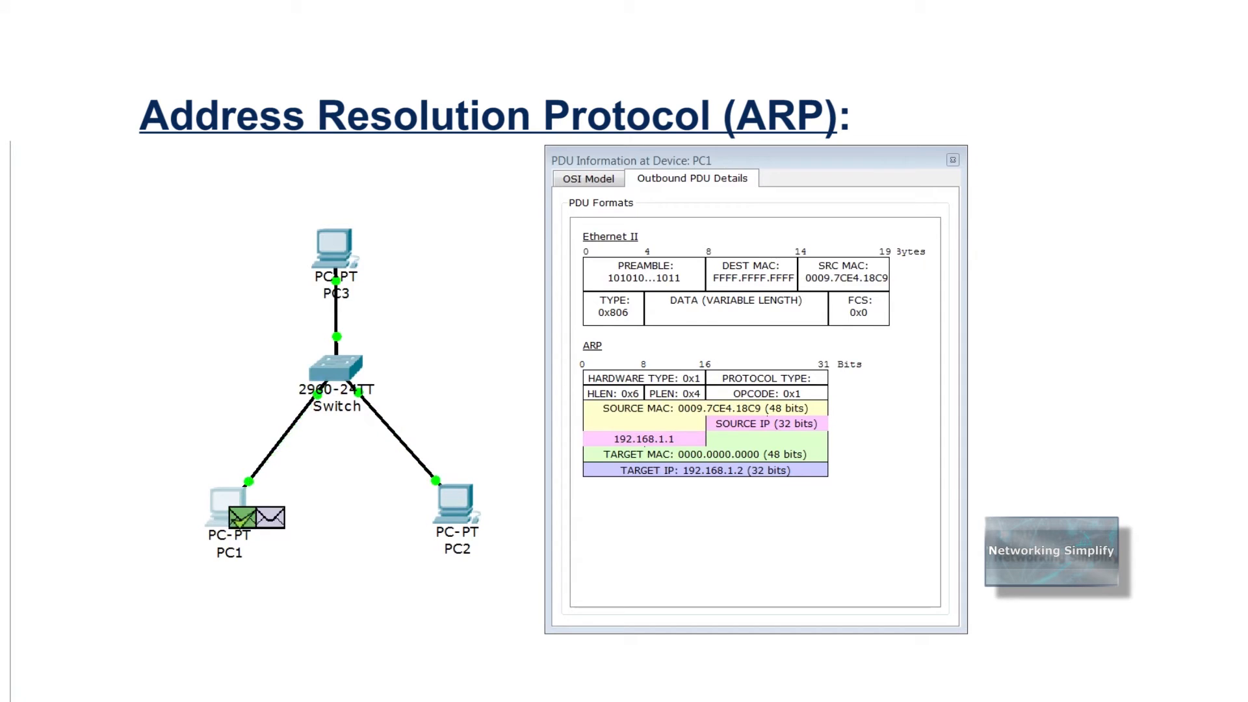
pyautogui.click(692, 179)
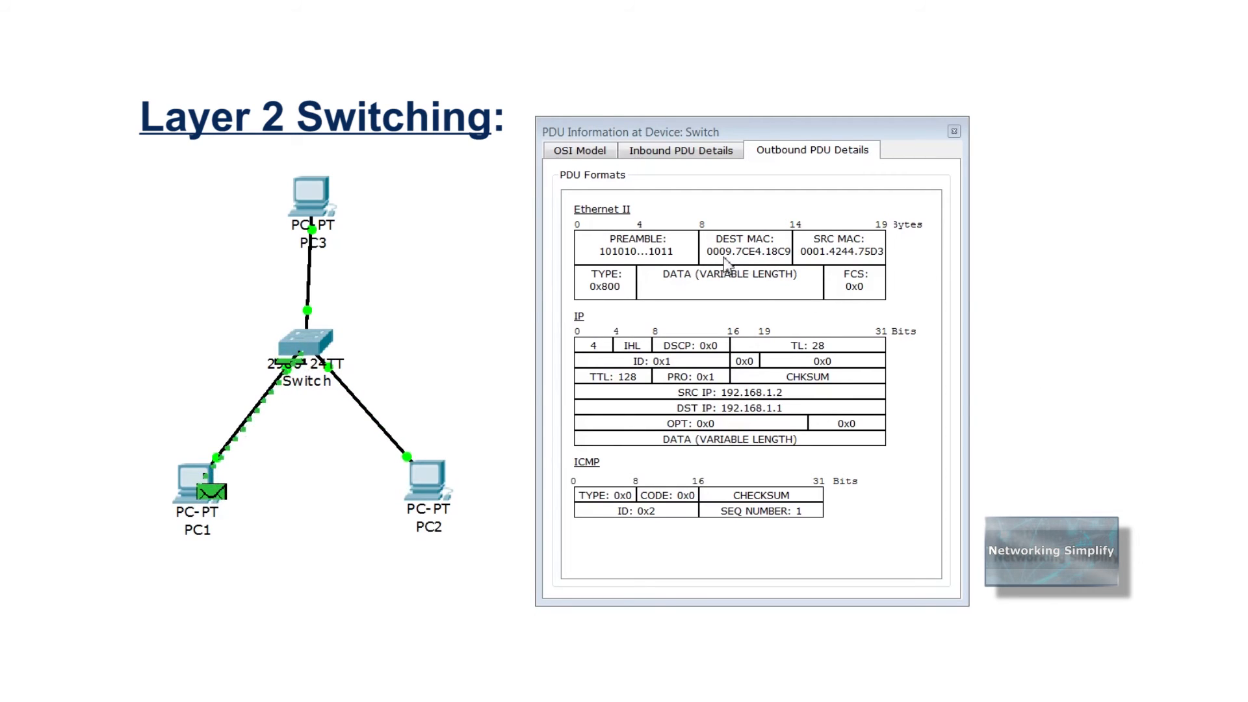
pyautogui.moveTo(807, 265)
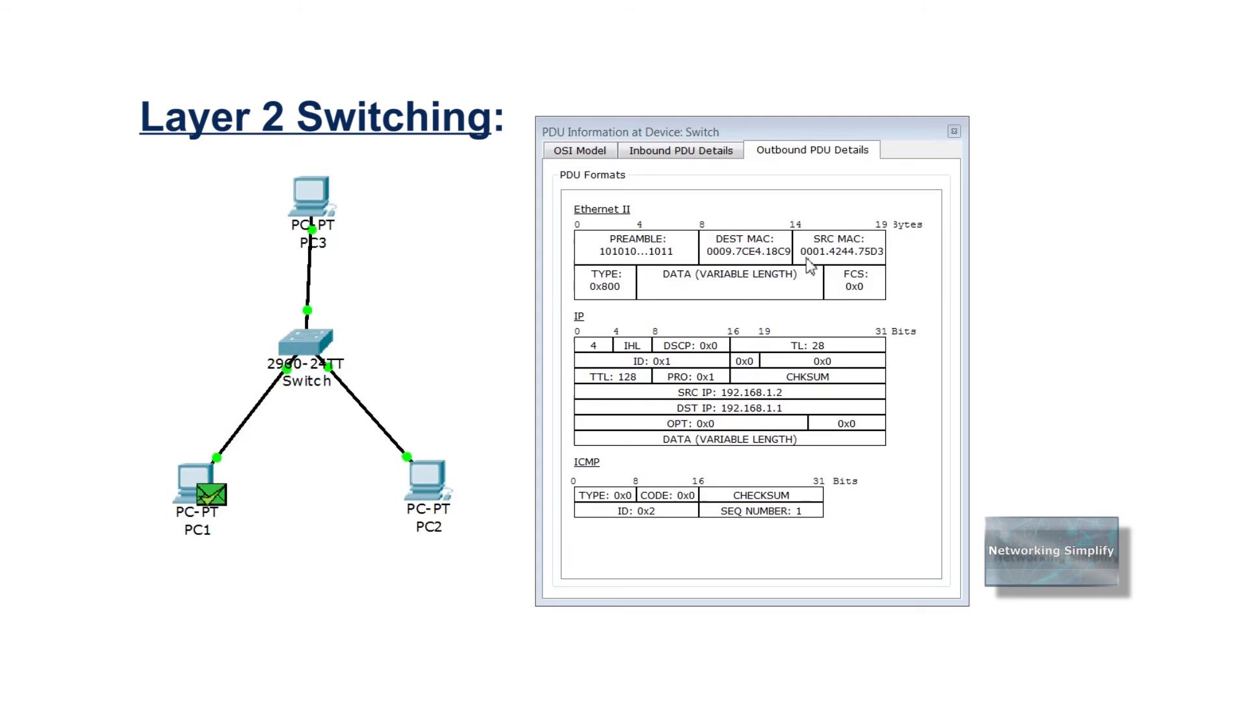
pyautogui.moveTo(683, 390)
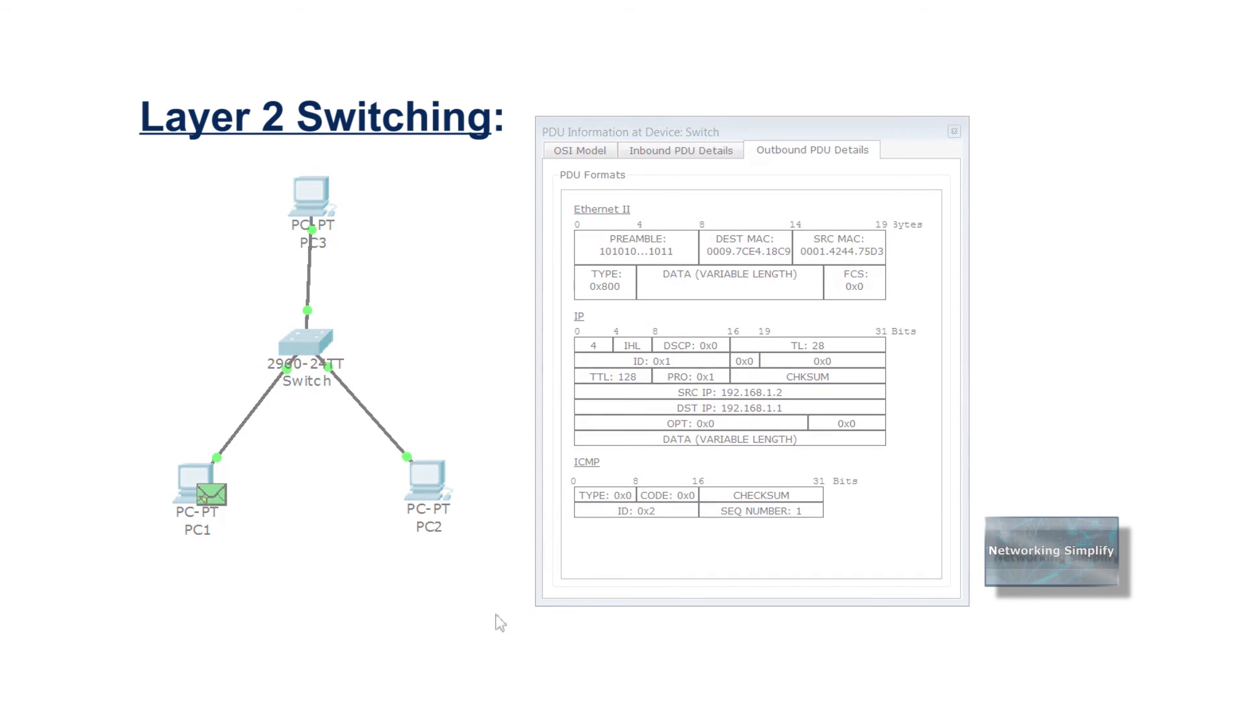
# - Dismiss the switch's PDU details for the echo reply from 192.168.1.2 to 192.168.1.1
pyautogui.click(953, 130)
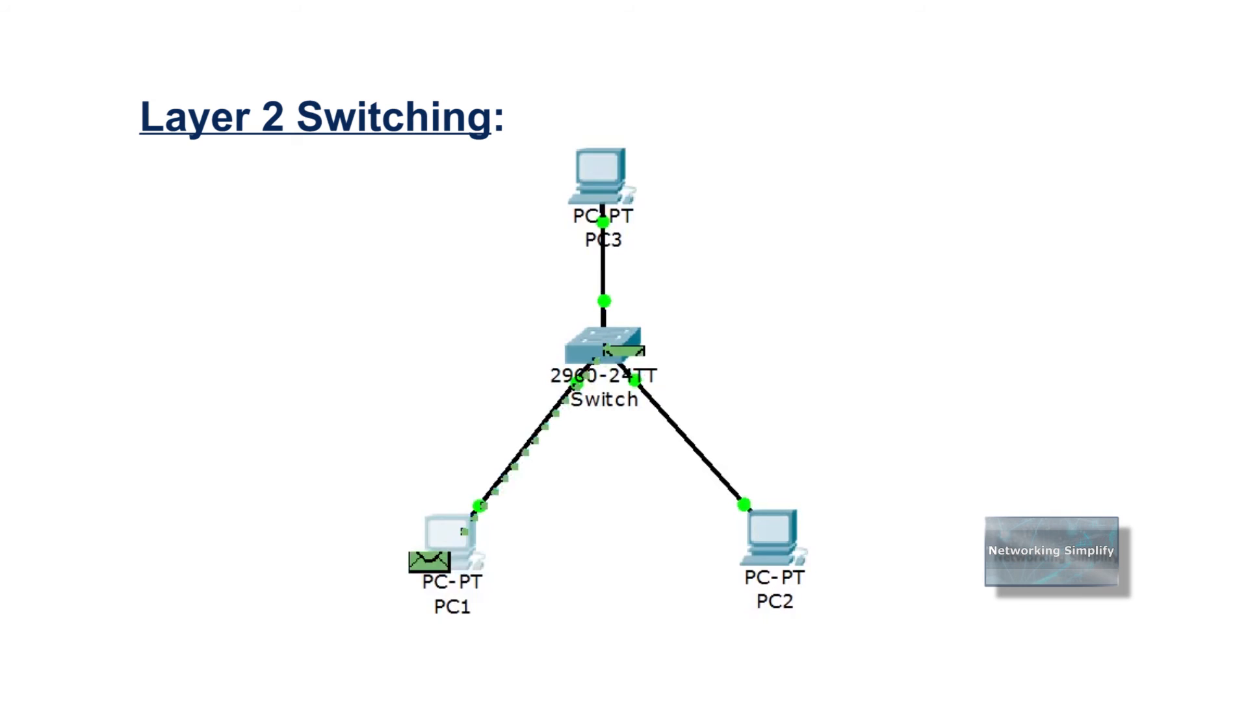
# - Bring up the switch's configuration window to reach its CLI
pyautogui.doubleClick(604, 346)
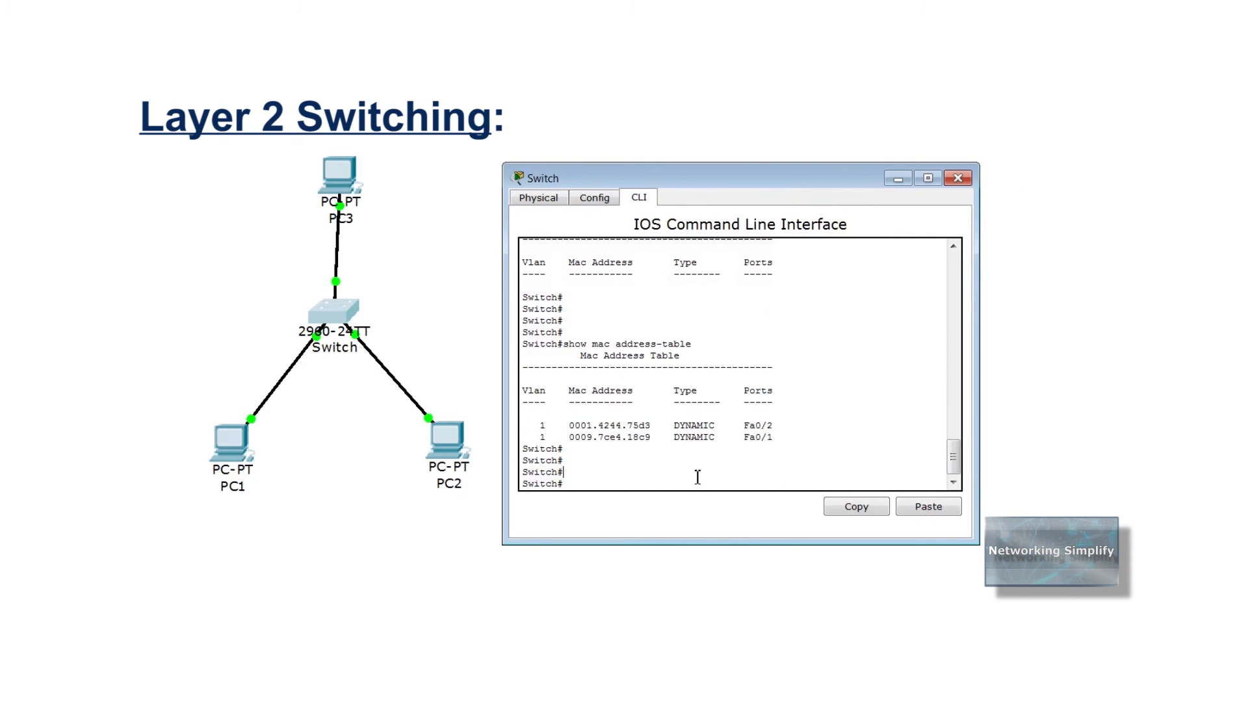
# - Run show mac address-table again, revealing the third entry 0060.707c.28d6 on Fa0/3
pyautogui.write('show mac address-table')
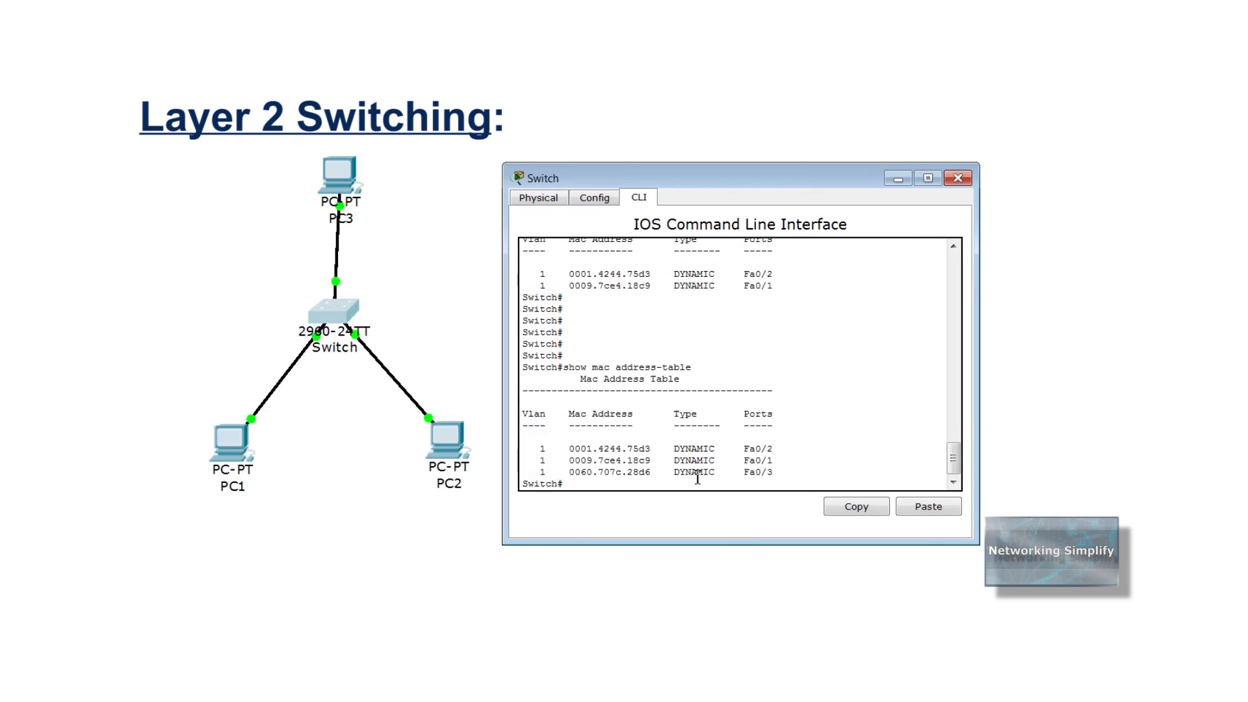
pyautogui.scroll(-3)
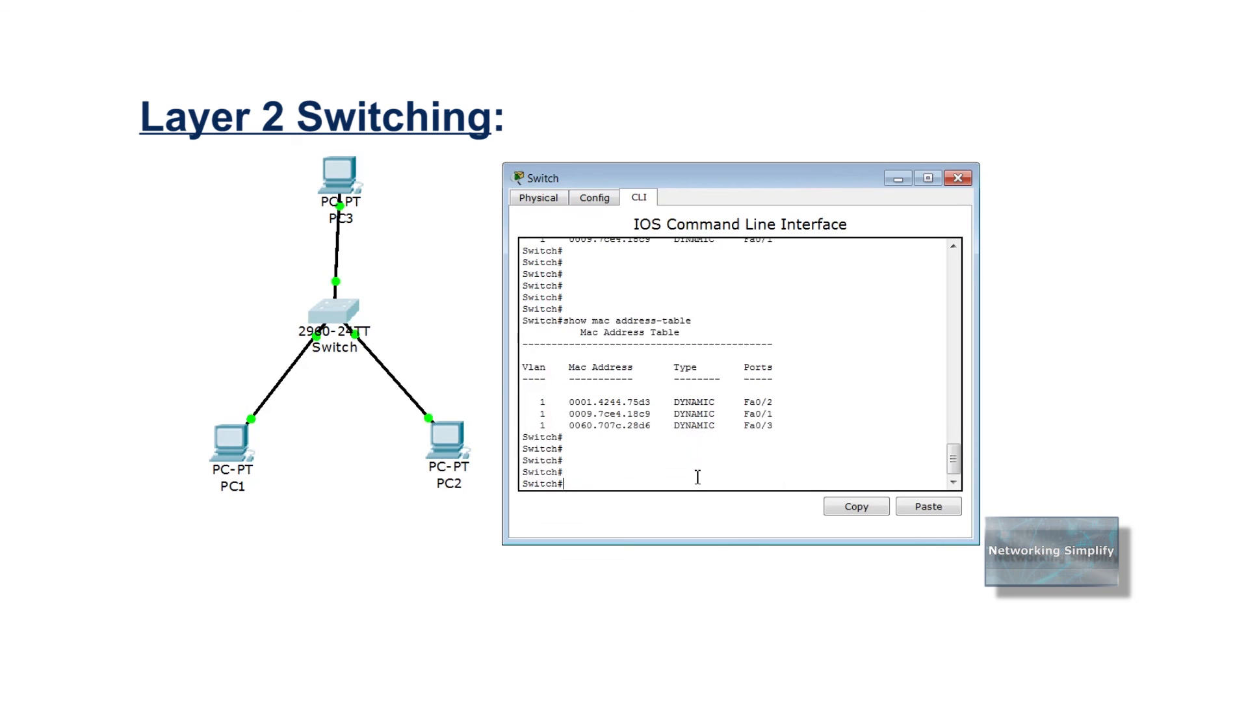